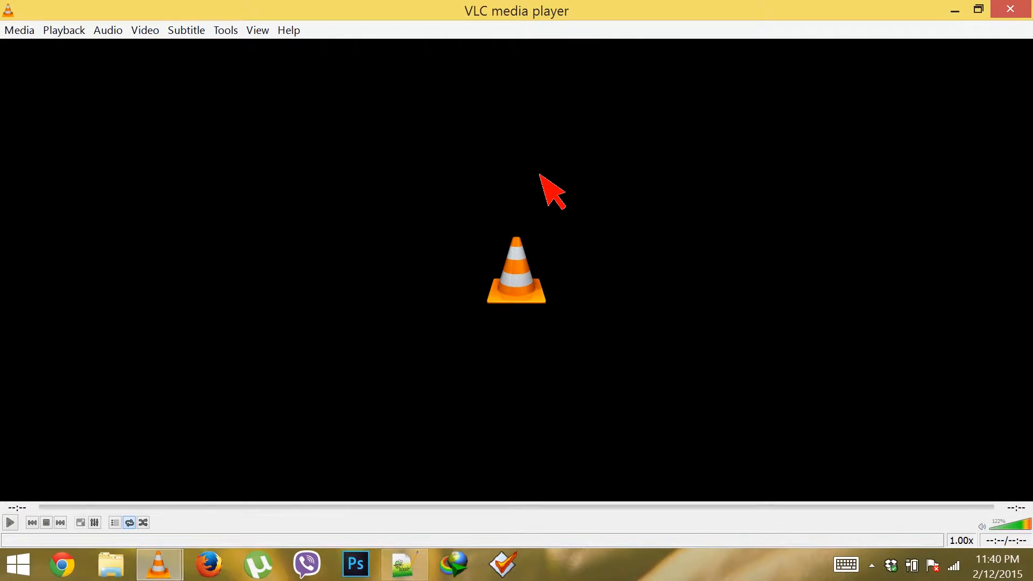
mouse_move(532, 183)
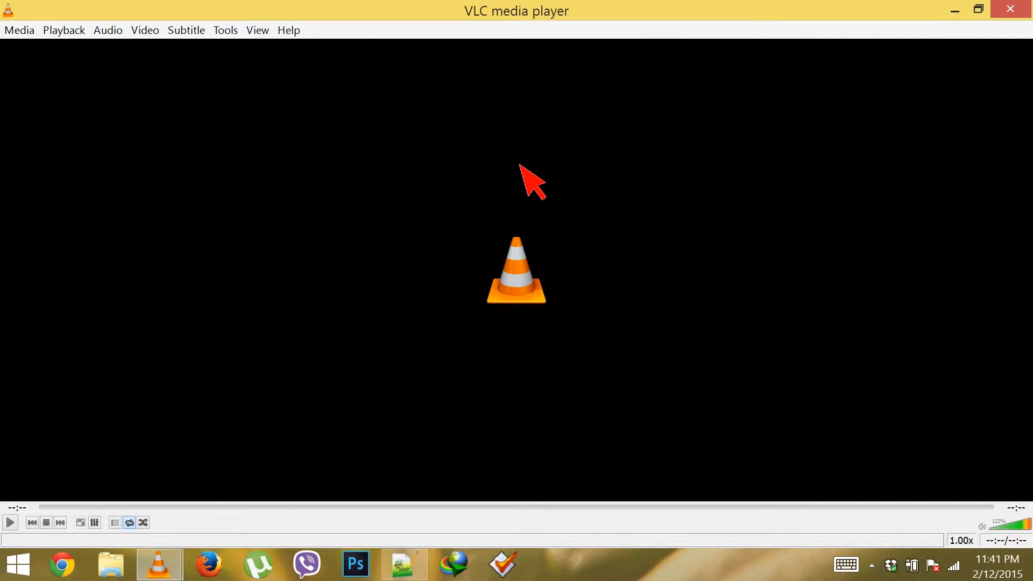
mouse_move(665, 362)
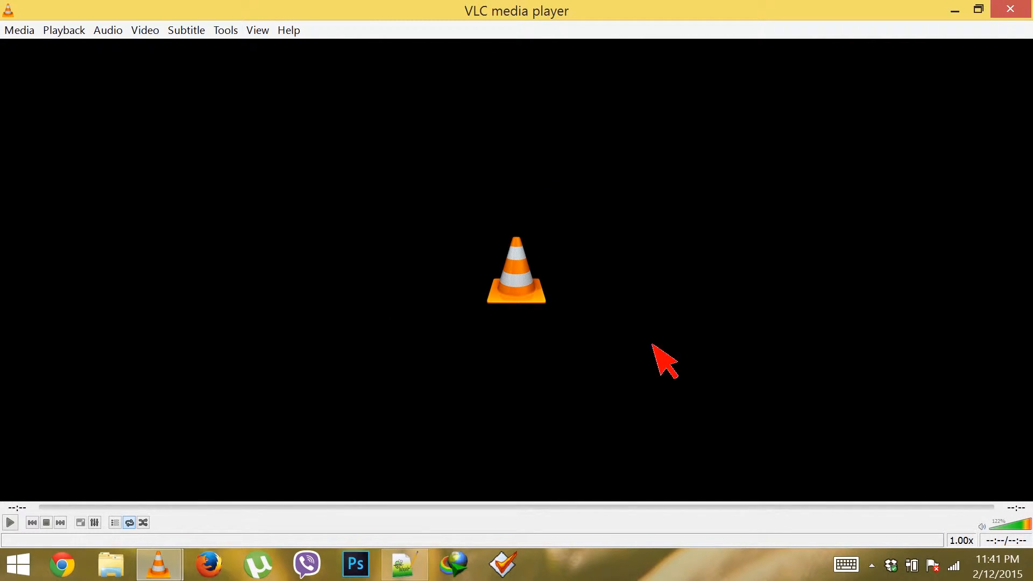
mouse_move(503, 139)
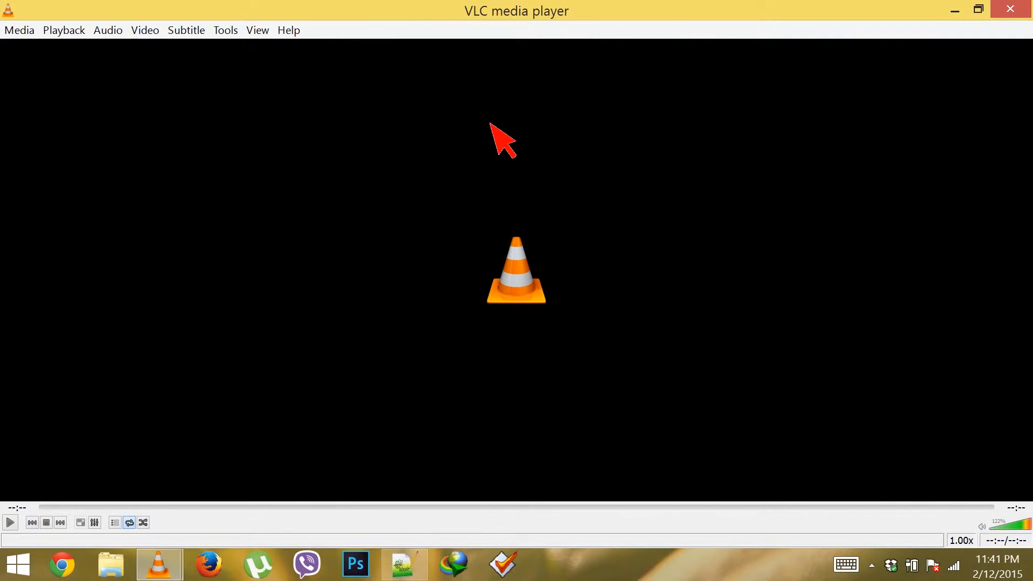
Choose Convert / Save from the Media menu to bring up the Open Media dialog
click(20, 30)
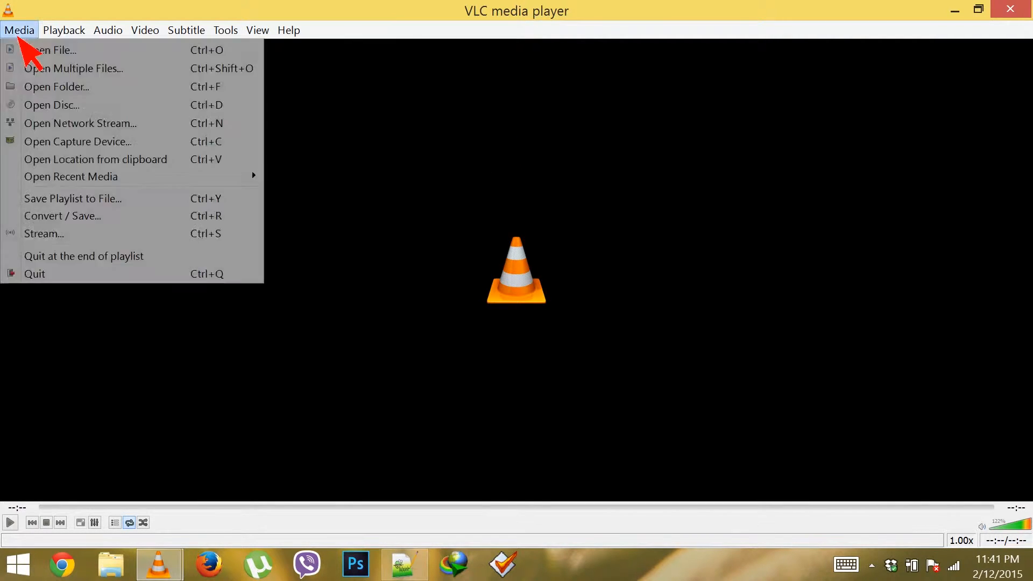
mouse_move(62, 216)
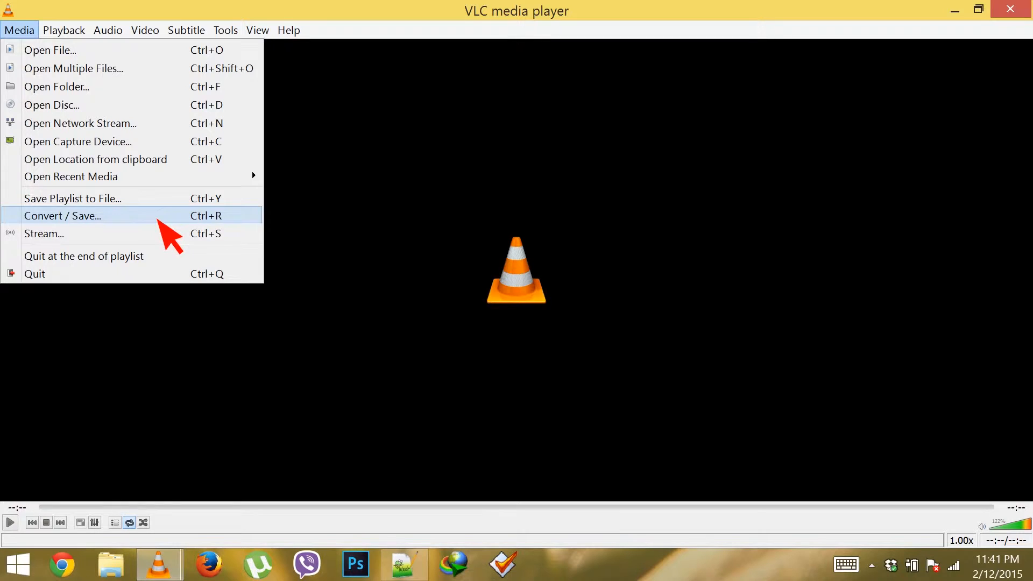
click(62, 215)
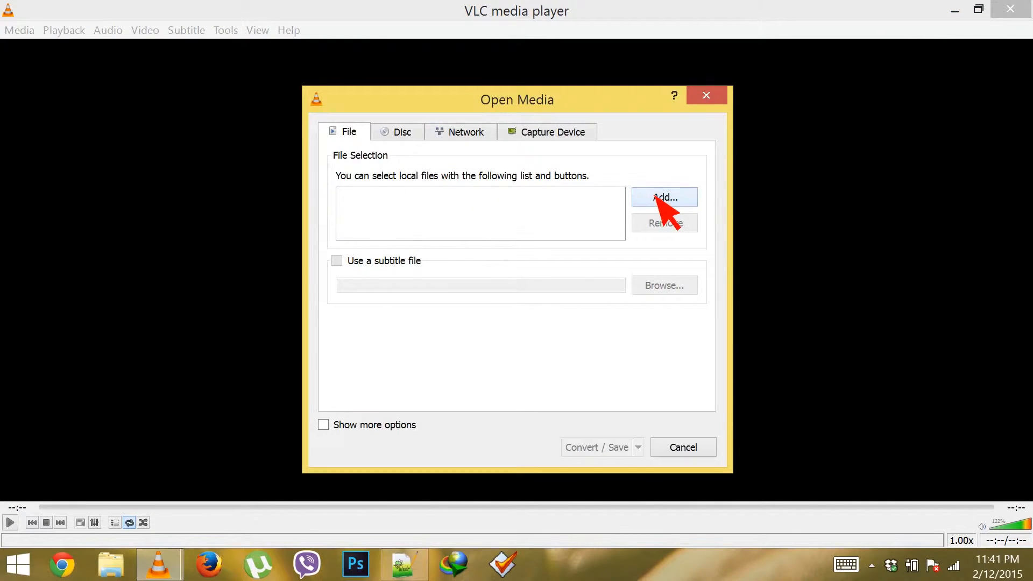
Add video.avi from the Desktop to the file list and expand the Convert / Save options
click(664, 197)
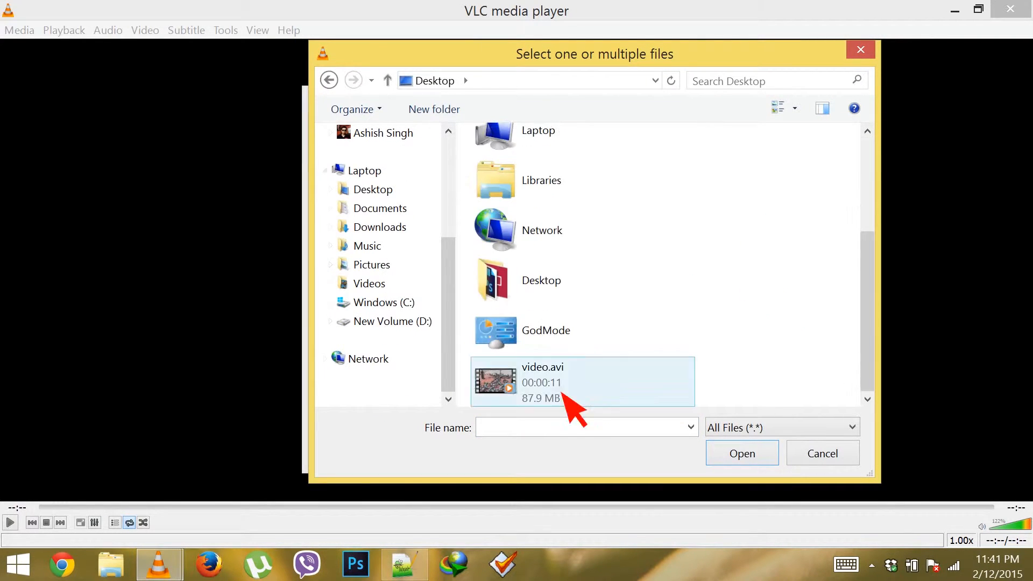
mouse_move(560, 376)
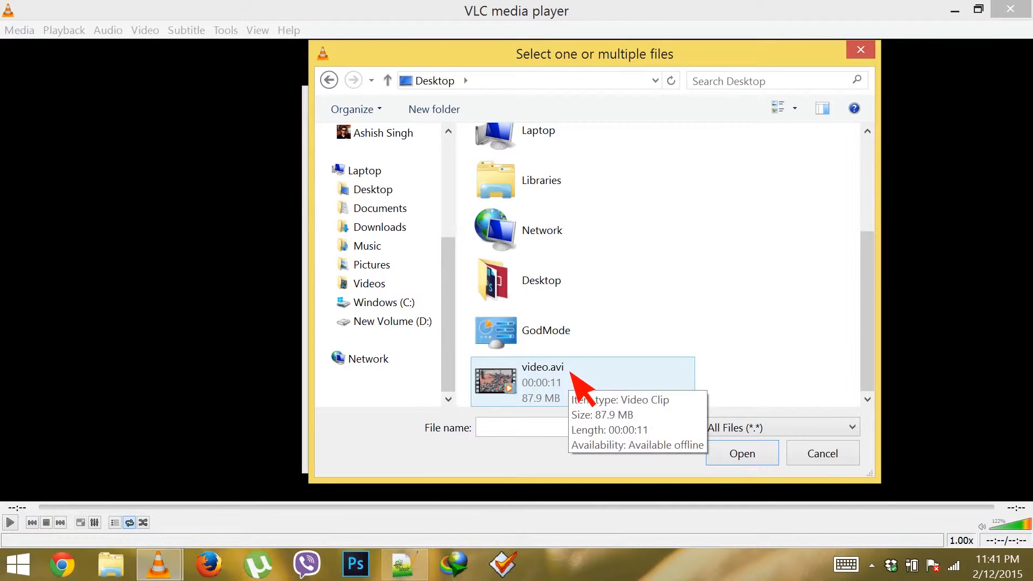
click(740, 453)
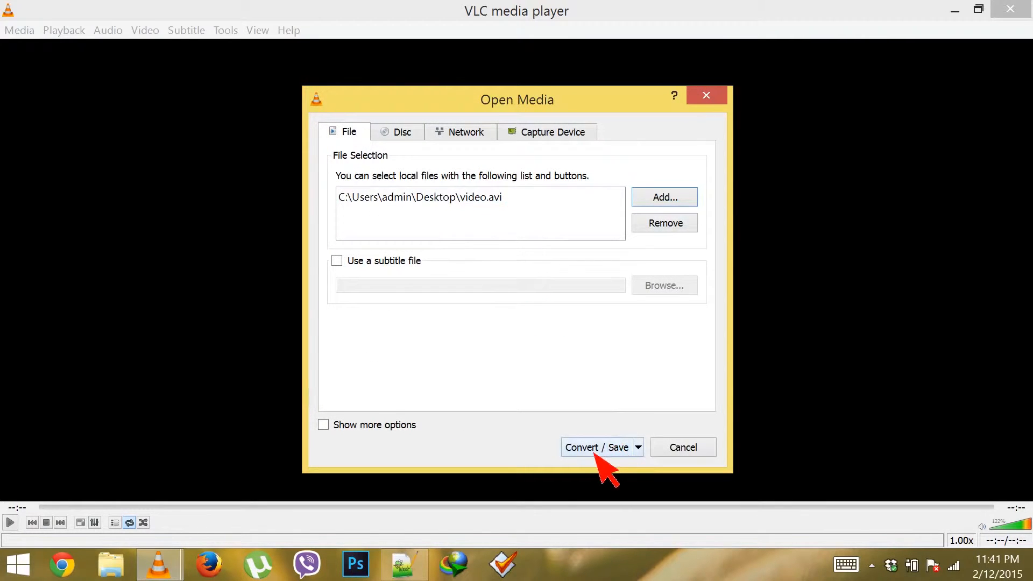
click(637, 448)
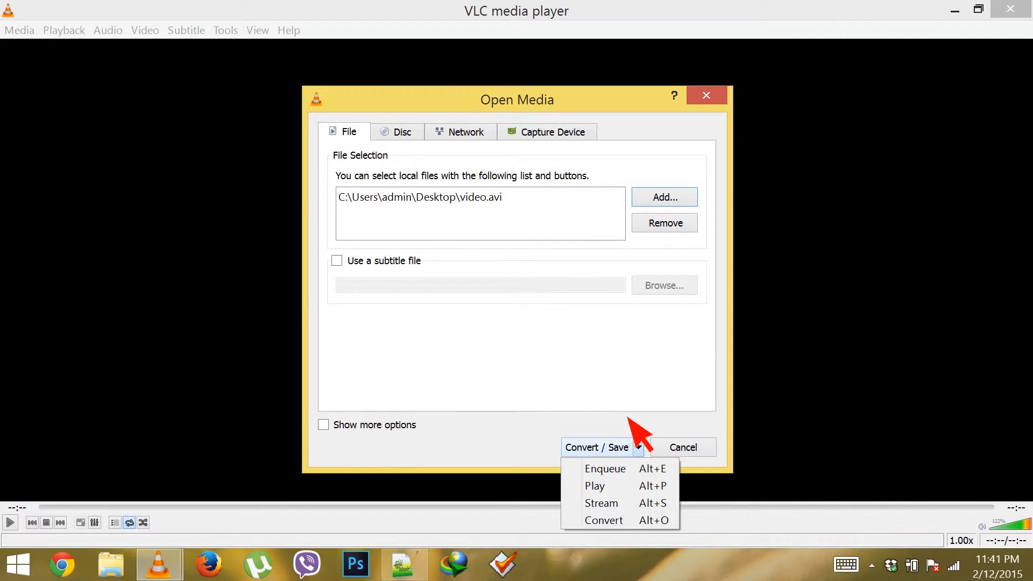
Open the Convert dialog for video.avi from the Convert / Save dropdown
click(604, 520)
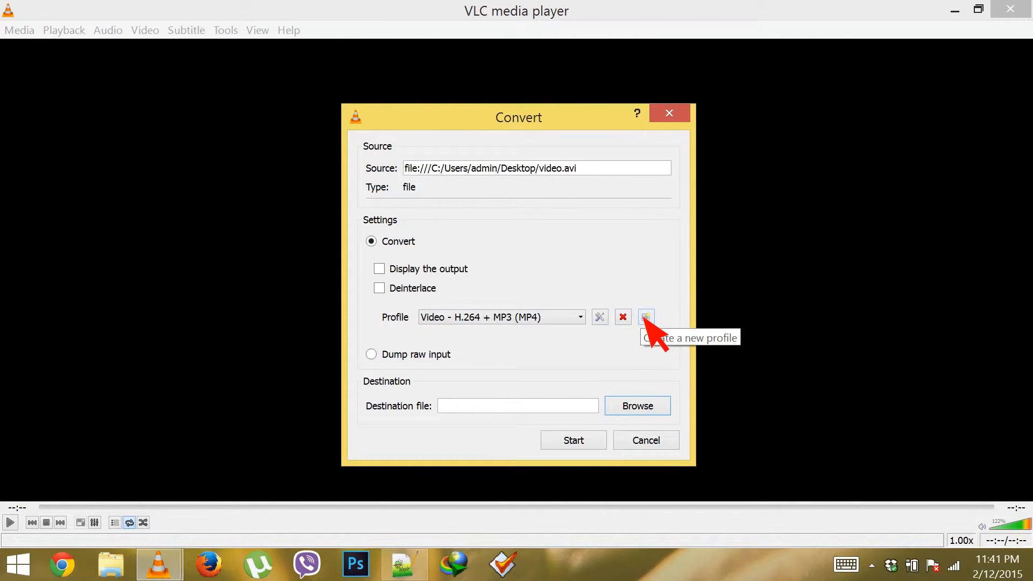
Review and dismiss the new-profile editor, then select the Video - H.264 + MP3 (MP4) profile
click(646, 316)
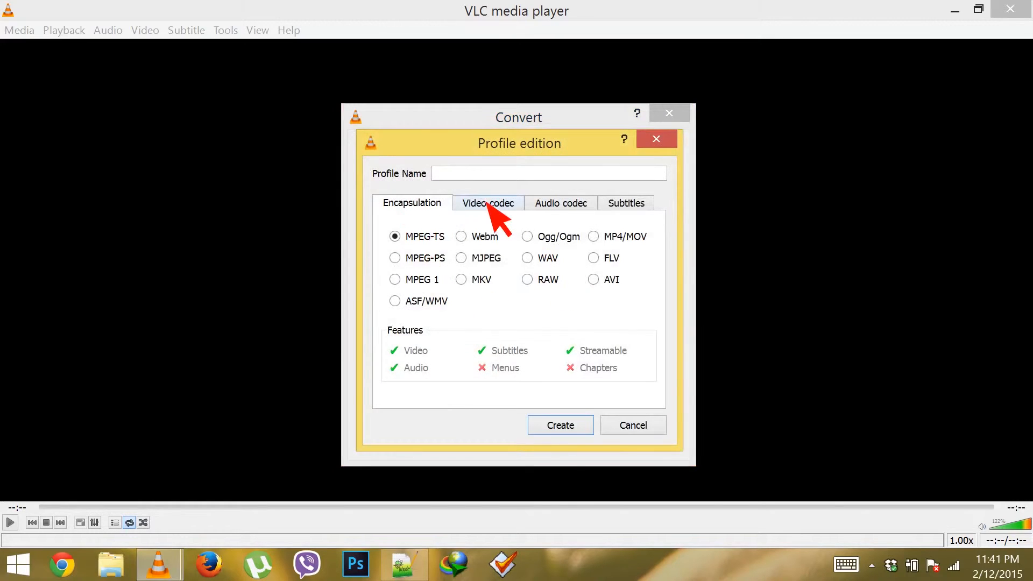
click(560, 202)
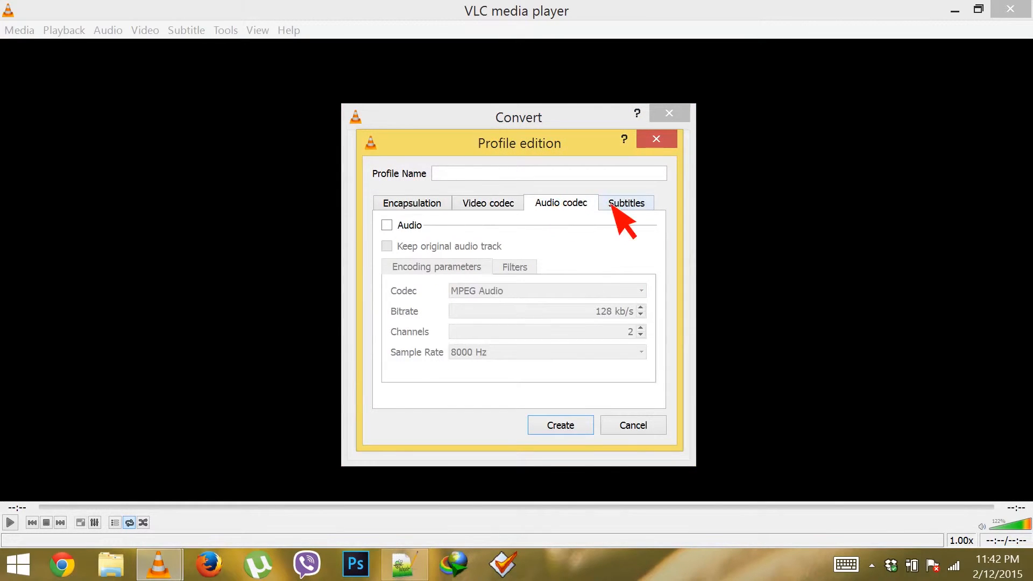
click(625, 202)
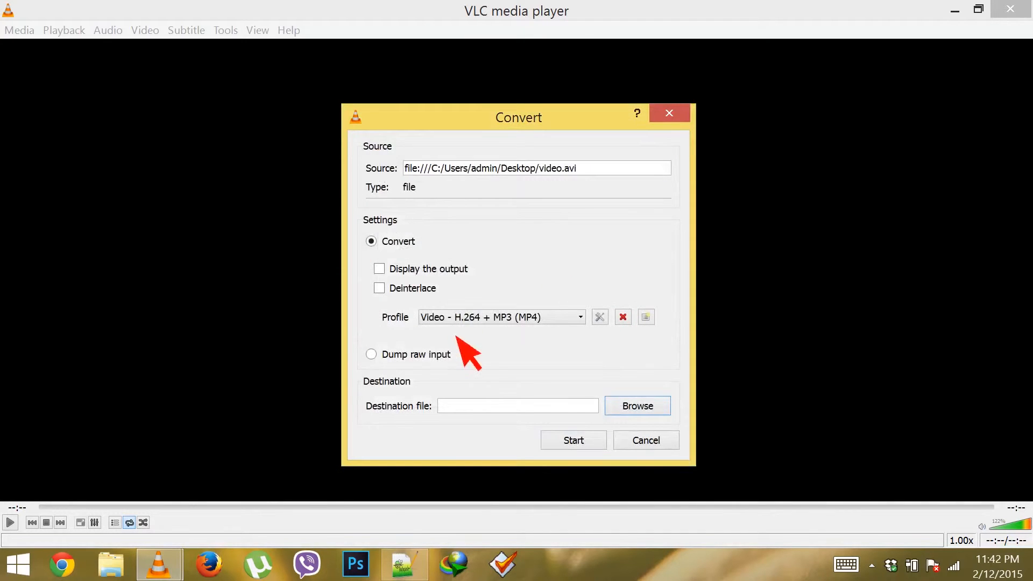
click(499, 317)
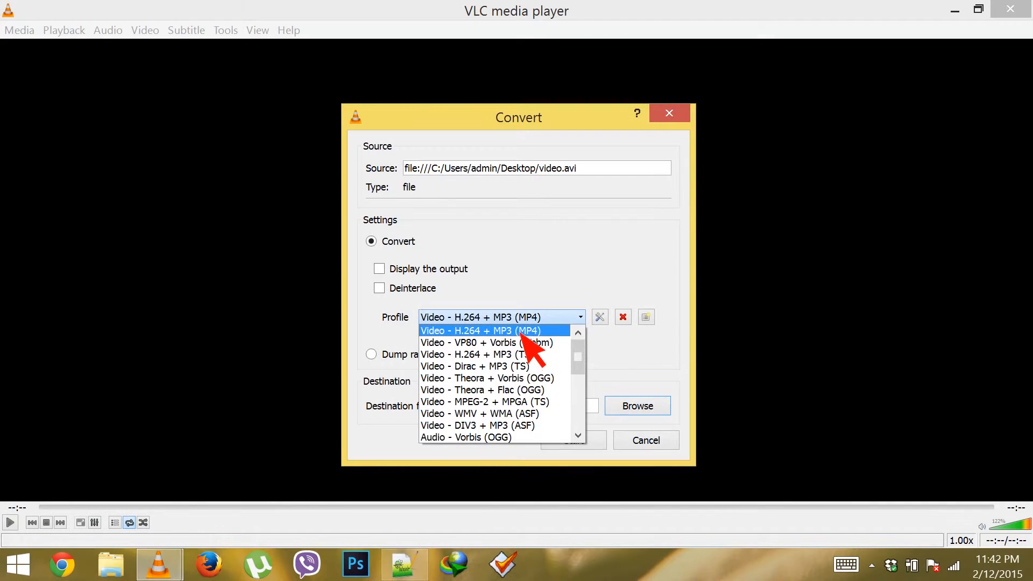
click(481, 330)
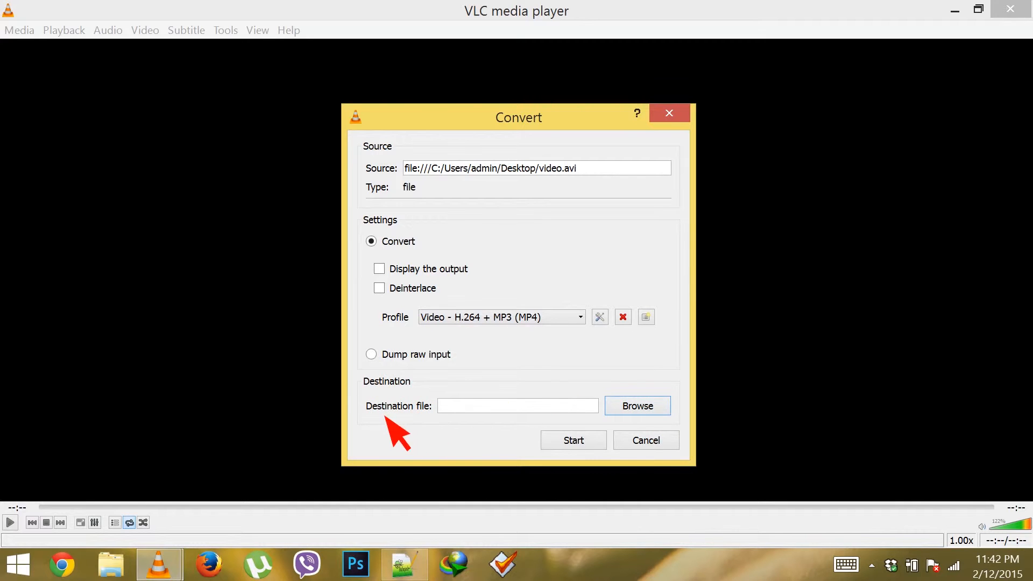
Set the output file to converted.mp4 on the Desktop and start the conversion
click(636, 405)
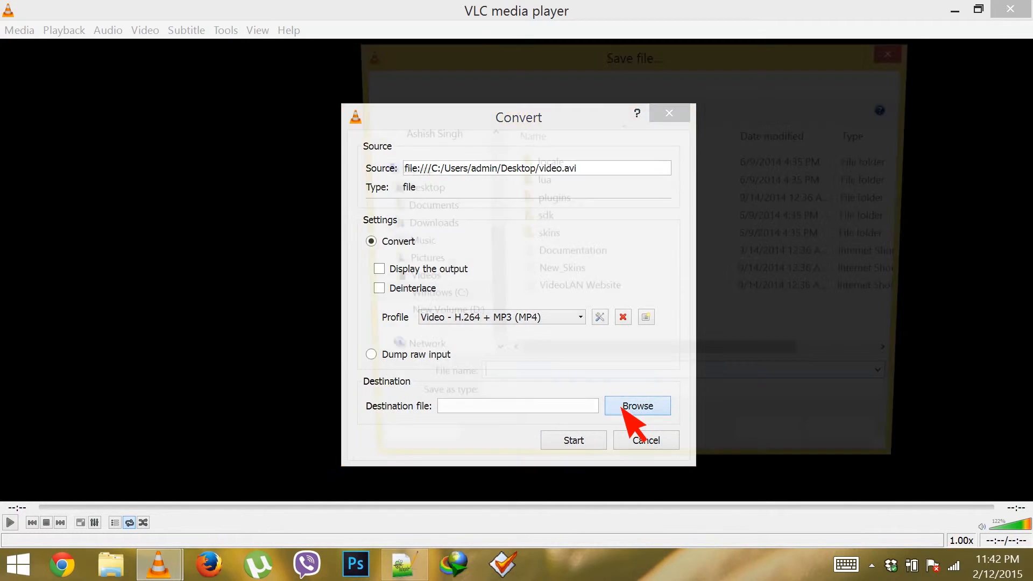
click(636, 405)
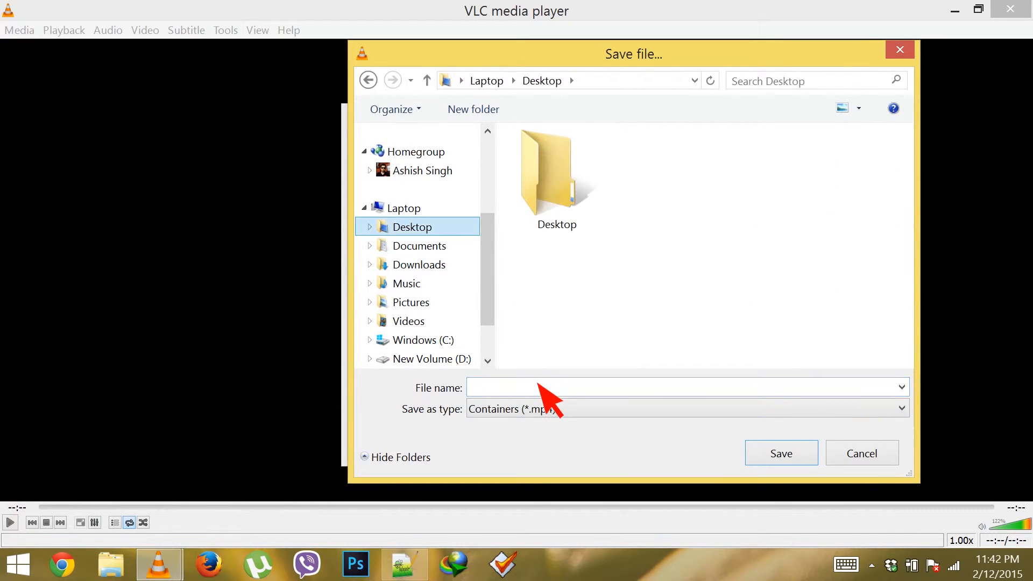
text(converted.mp4)
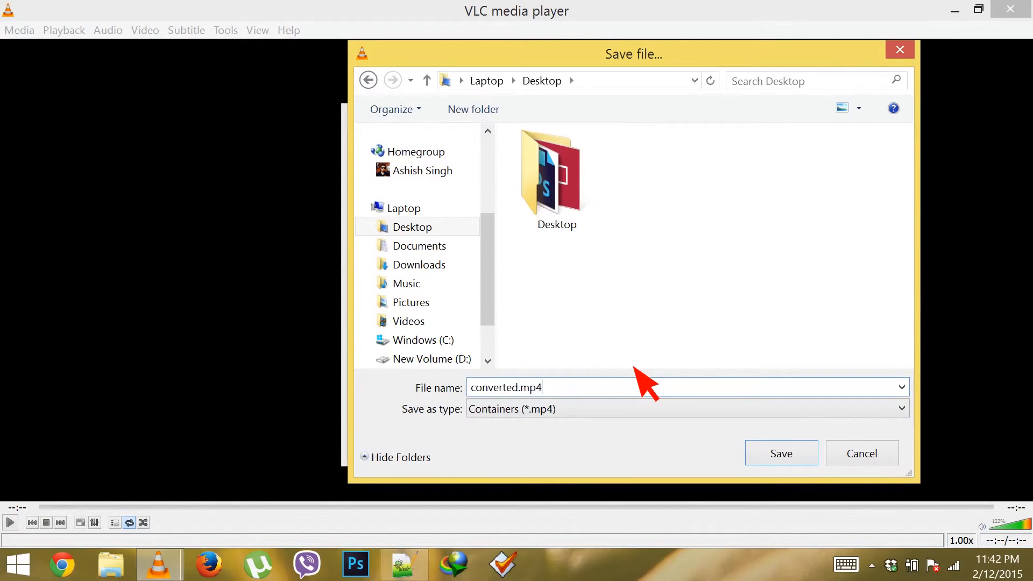
click(780, 453)
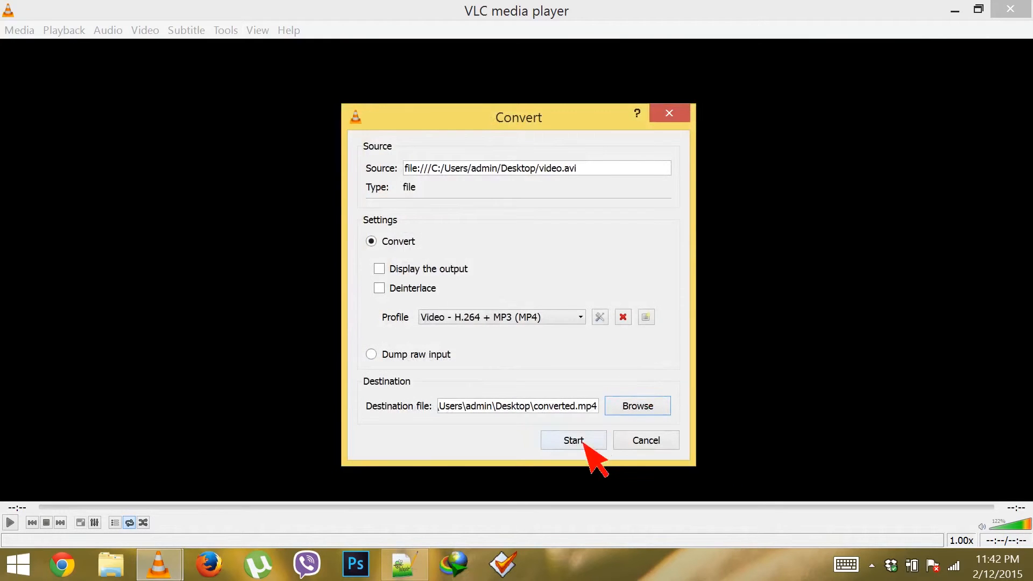
click(572, 440)
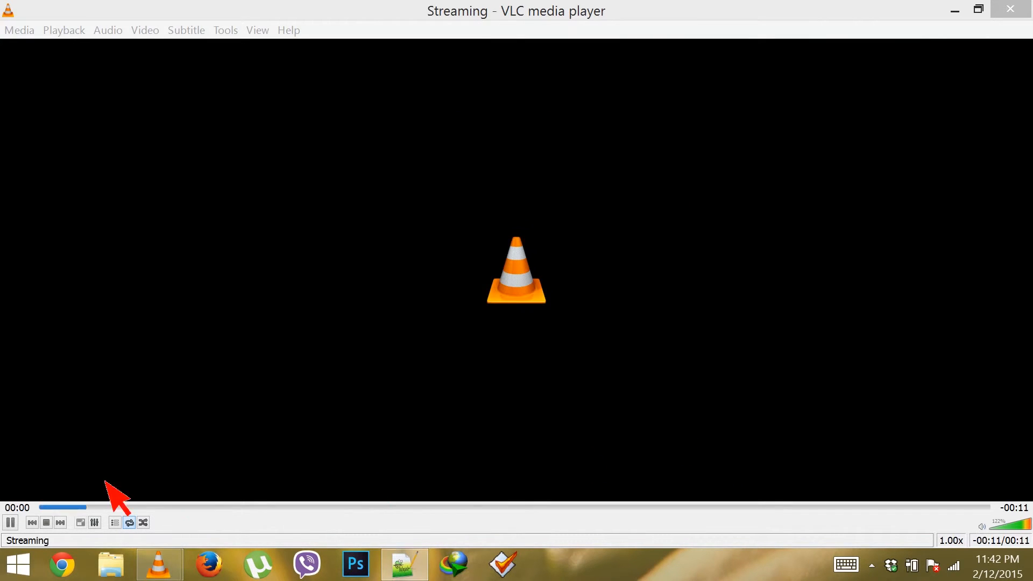